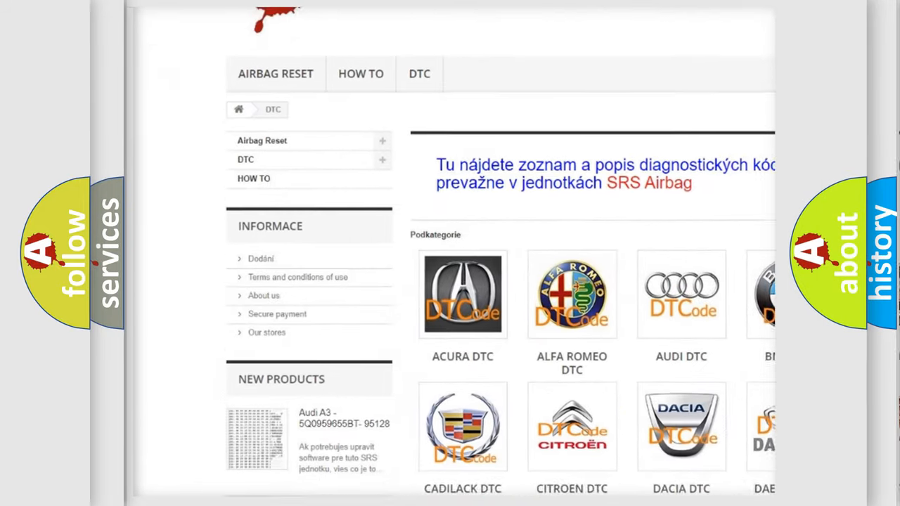
pyautogui.scroll(-3)
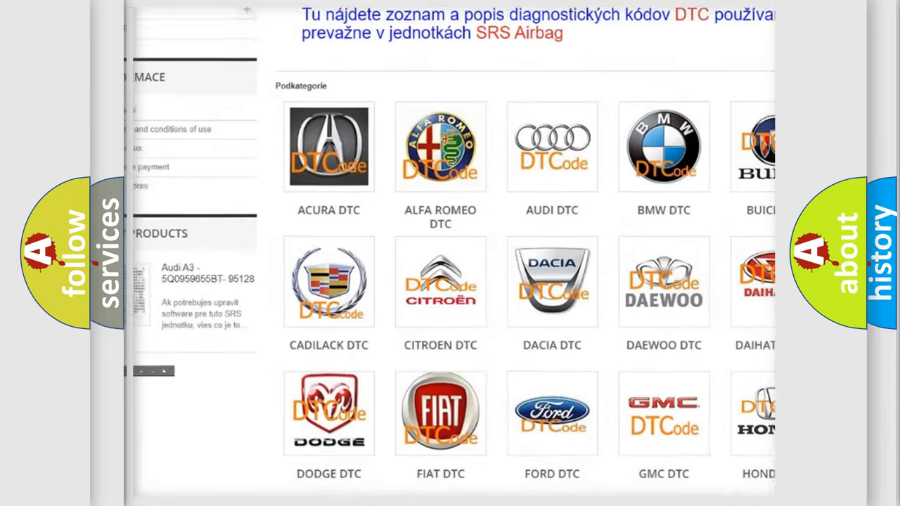
pyautogui.scroll(-3)
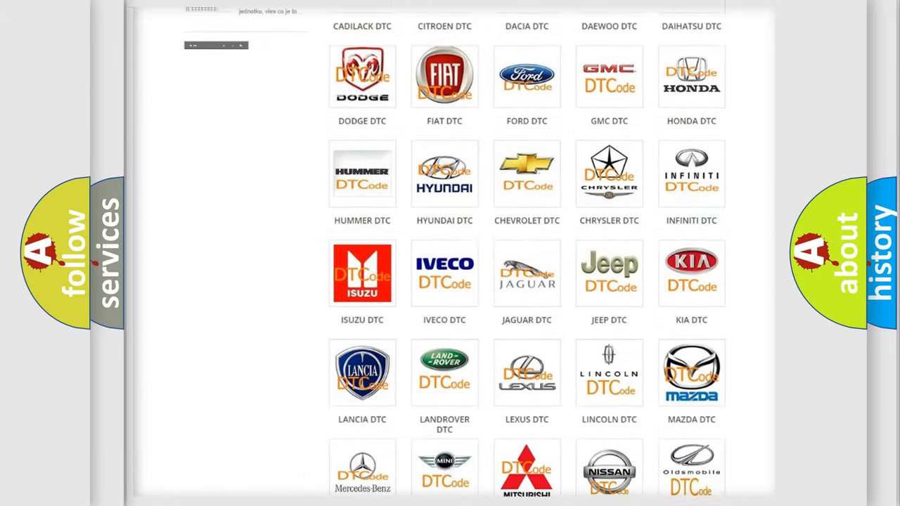
pyautogui.scroll(-3)
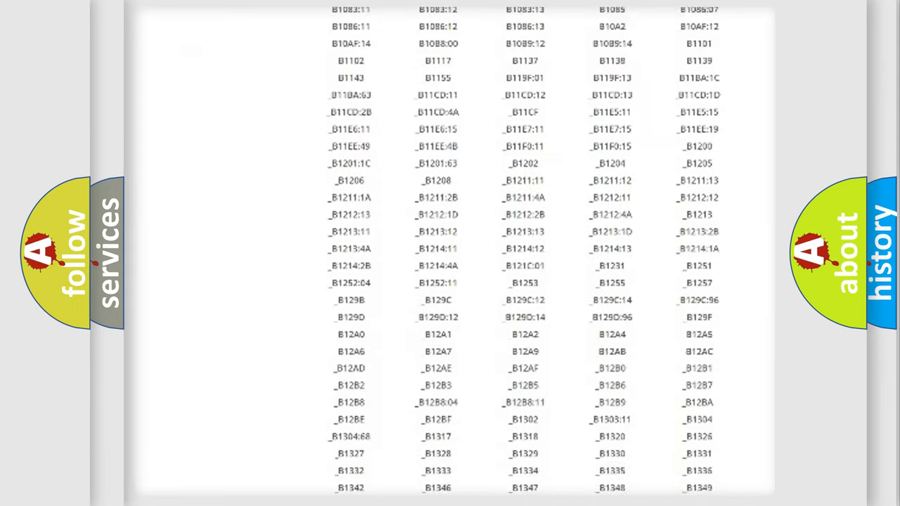
pyautogui.scroll(-3)
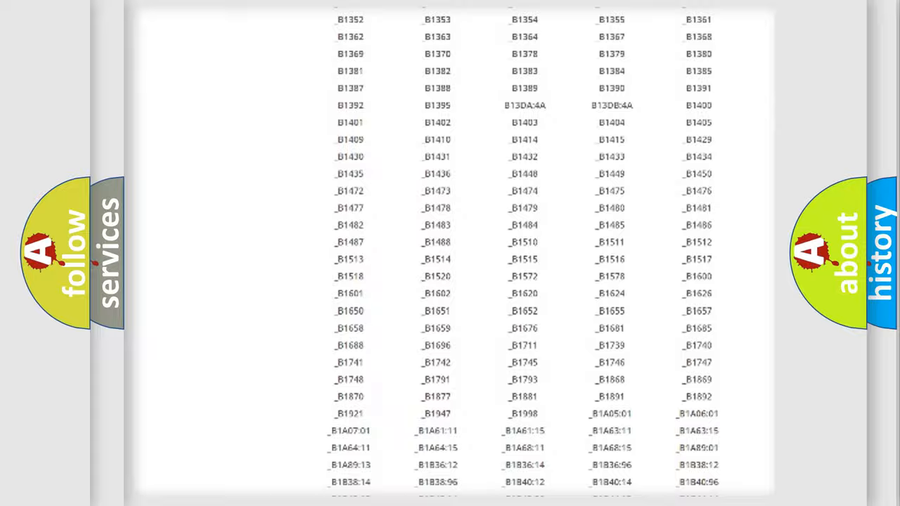